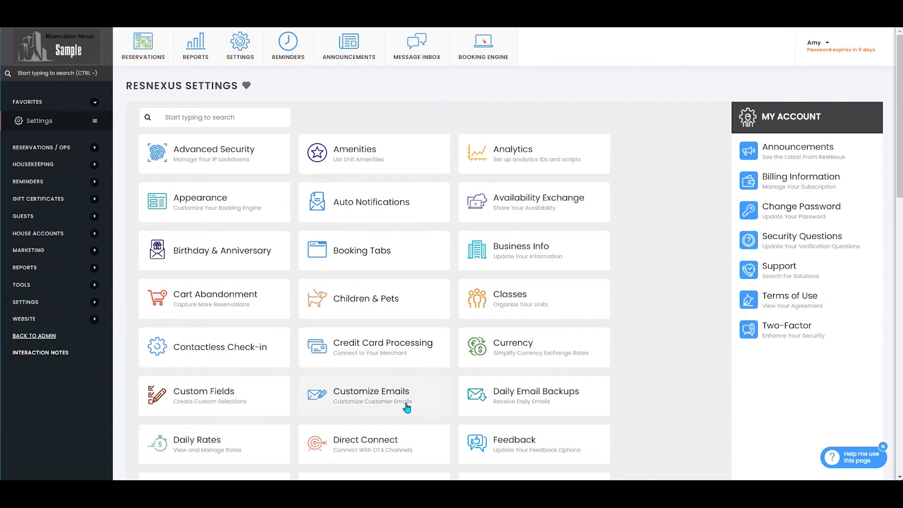
Go to Direct Connect, pick the VRBO channel, and view its MinNight Overrides.
left_click(365, 444)
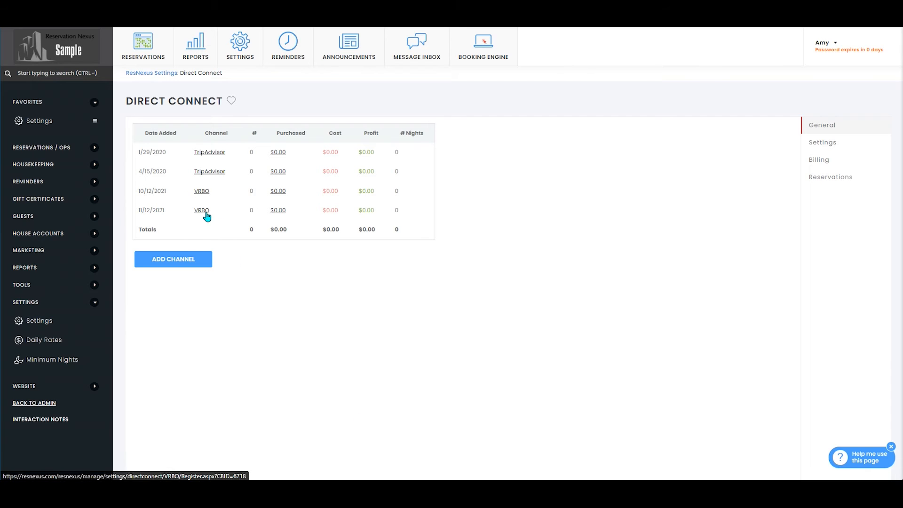
left_click(202, 210)
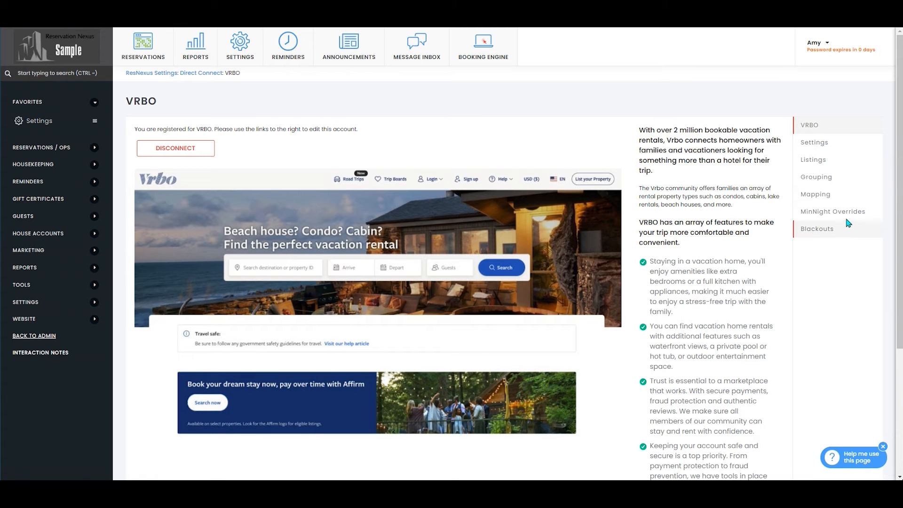
left_click(833, 212)
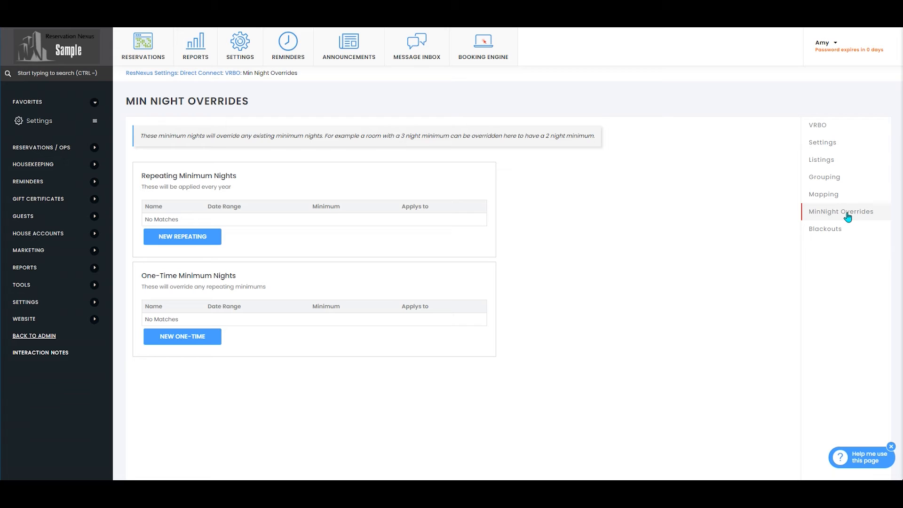
mouse_move(386, 341)
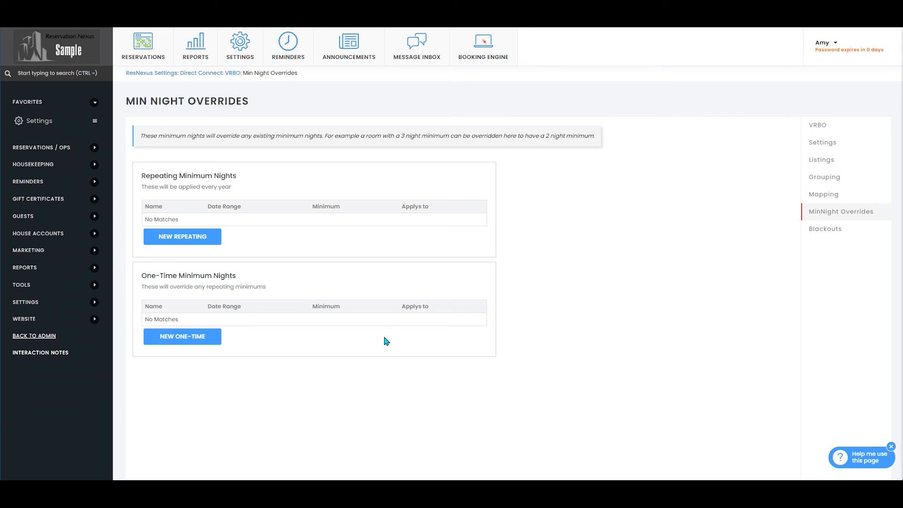
mouse_move(330, 209)
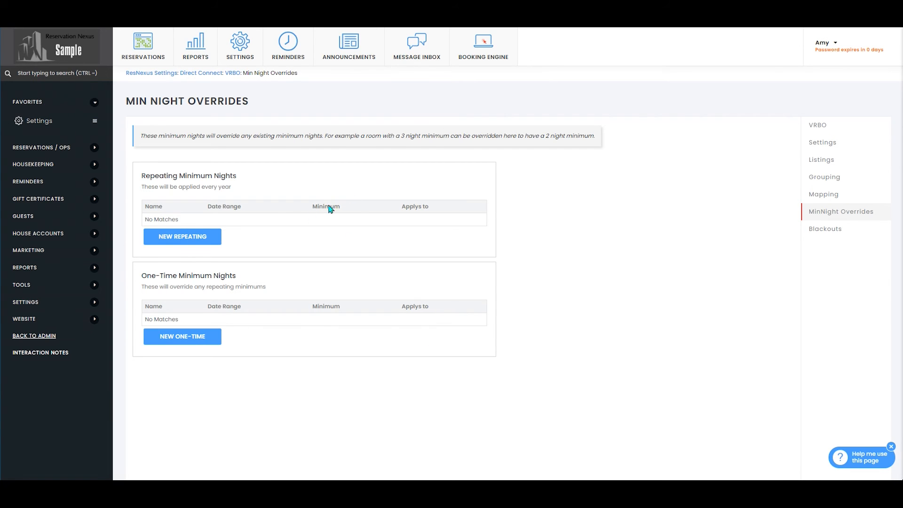
mouse_move(209, 295)
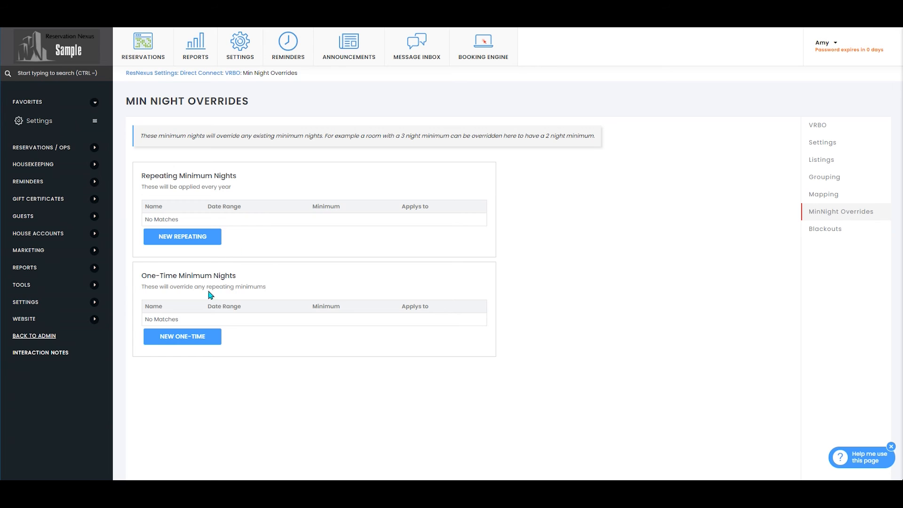
Start a new one-time minimum night override for VRBO.
left_click(182, 336)
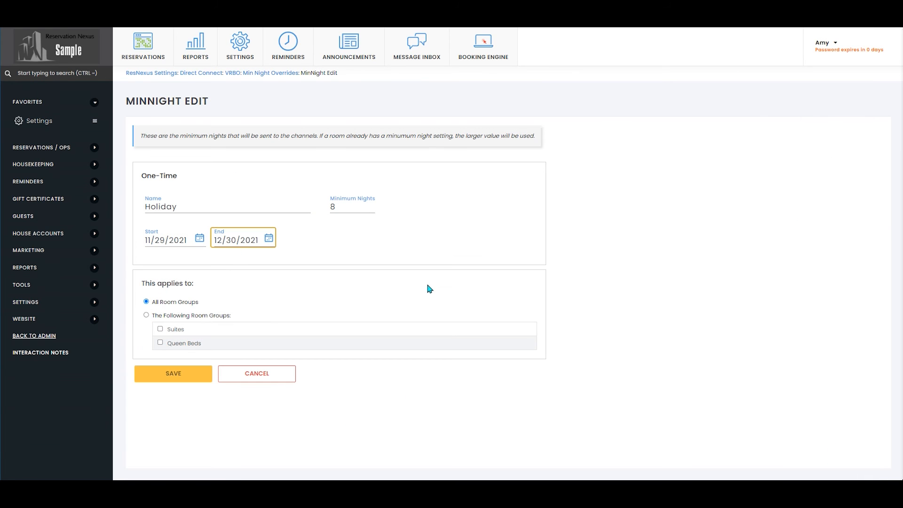
mouse_move(198, 370)
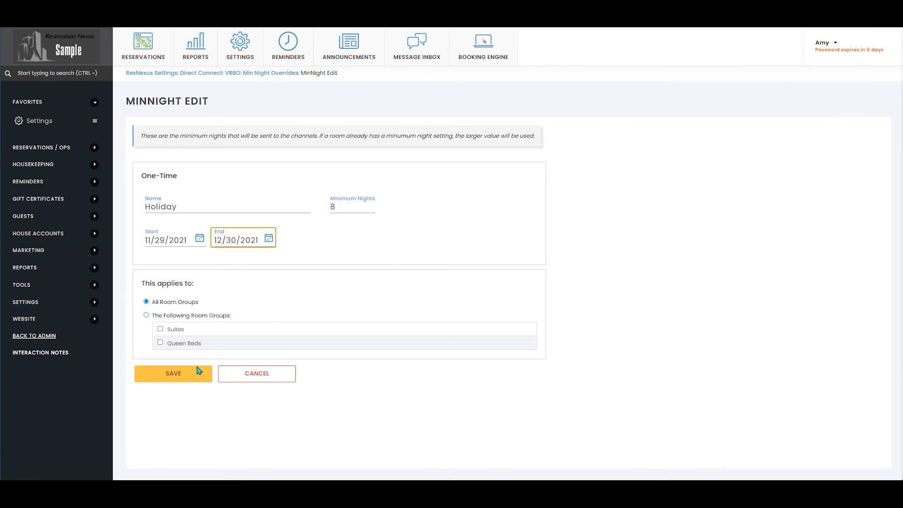